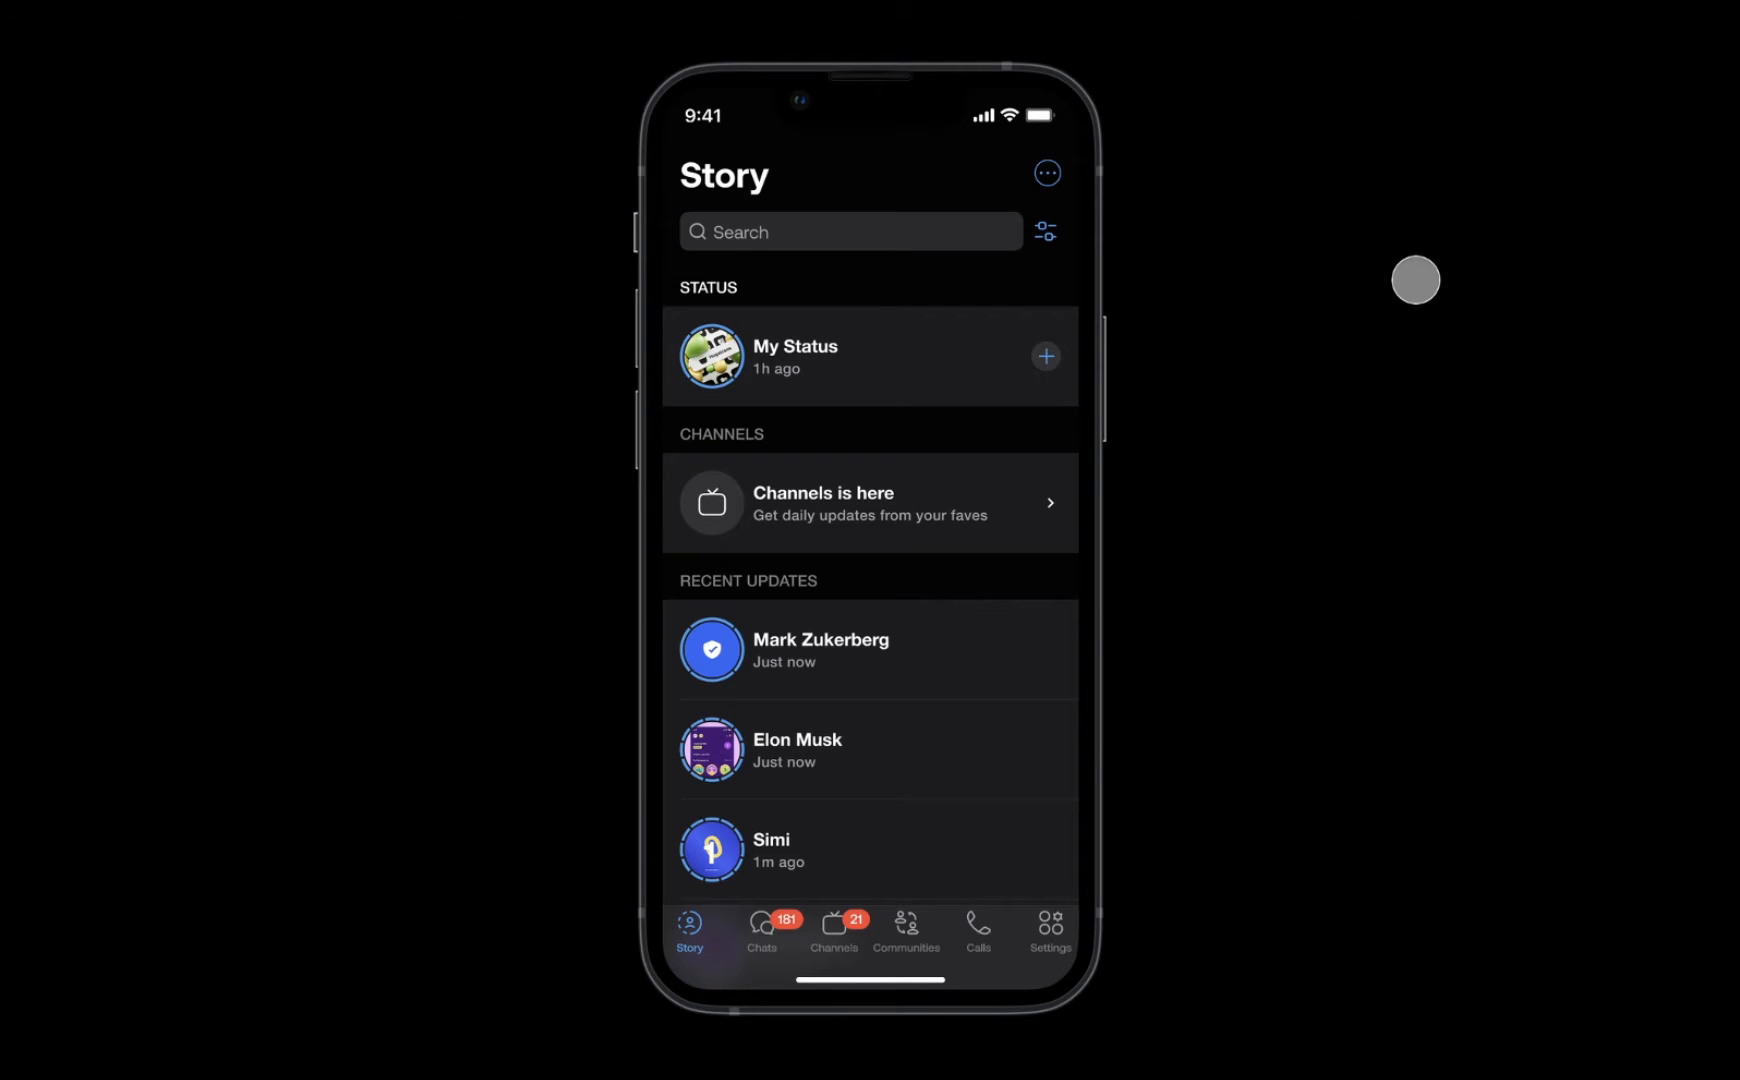
{"action": "mouse_move", "coordinate": [1243, 436]}
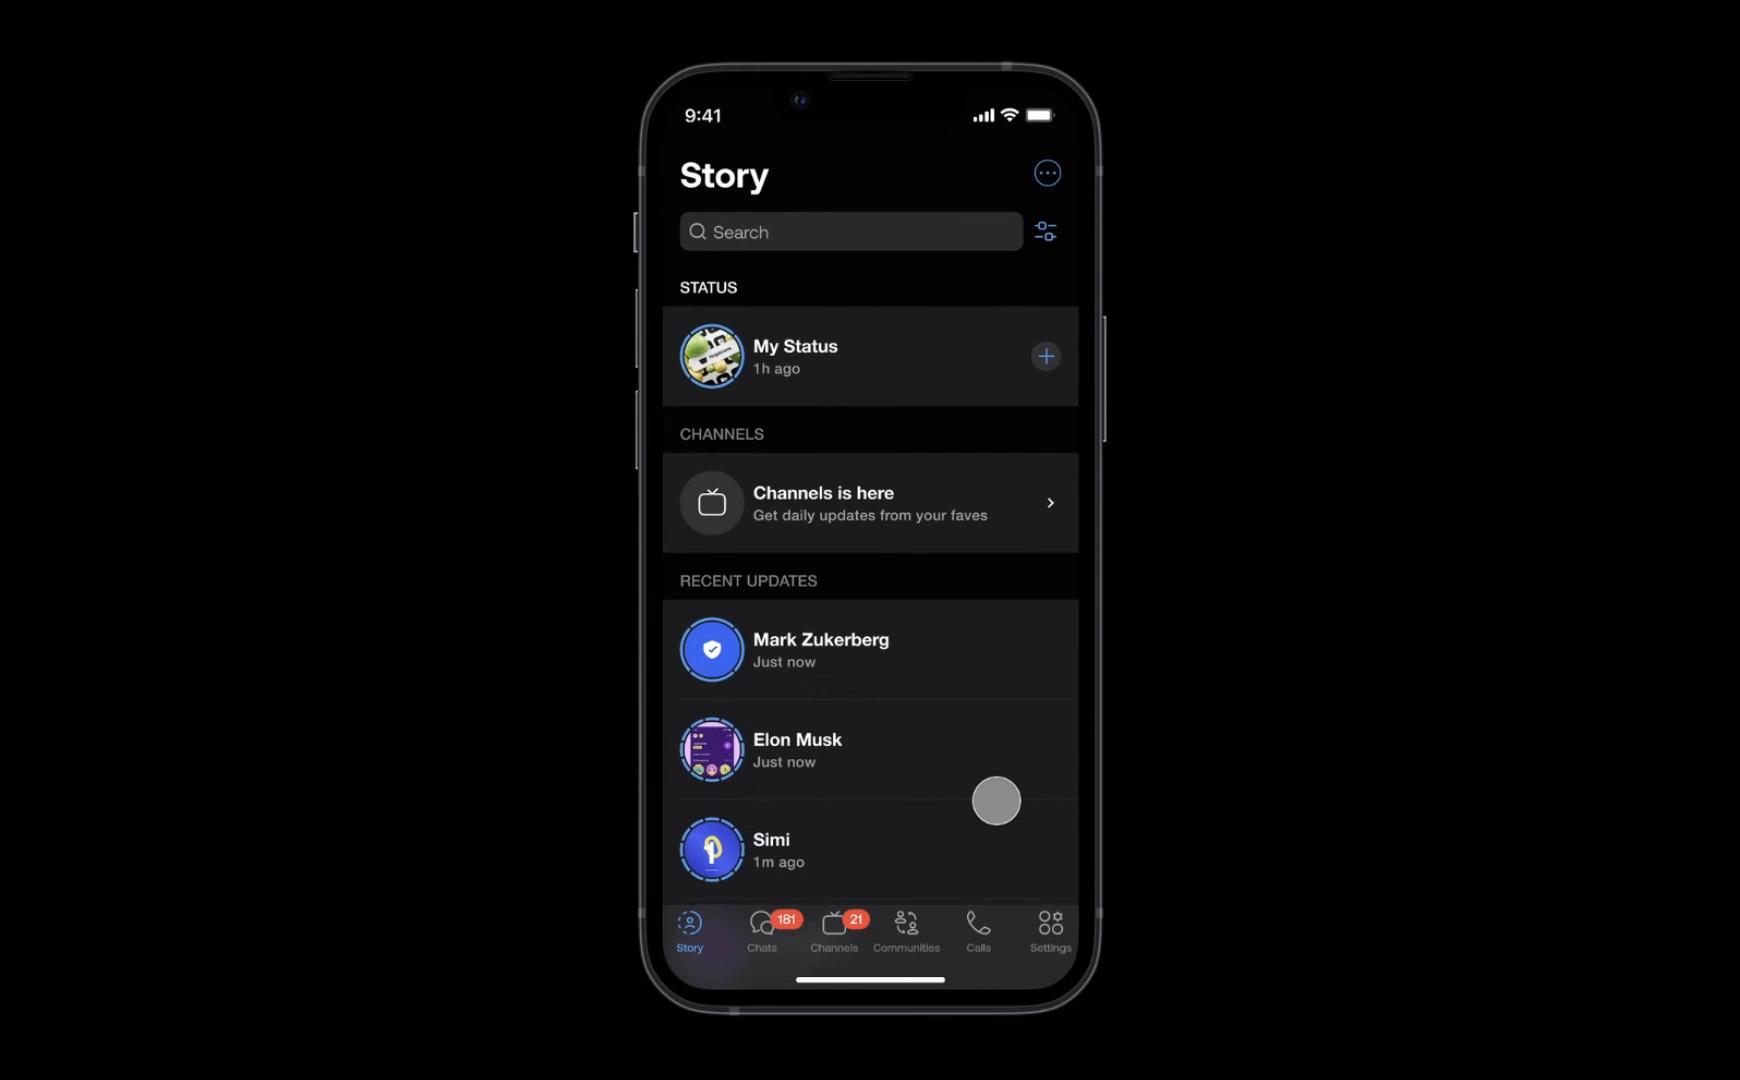
- Select the right-hand Story screen's bottom nav bar, a 375-wide vertical auto-layout frame
{"action": "scroll", "scroll_direction": "down", "scroll_amount": 3}
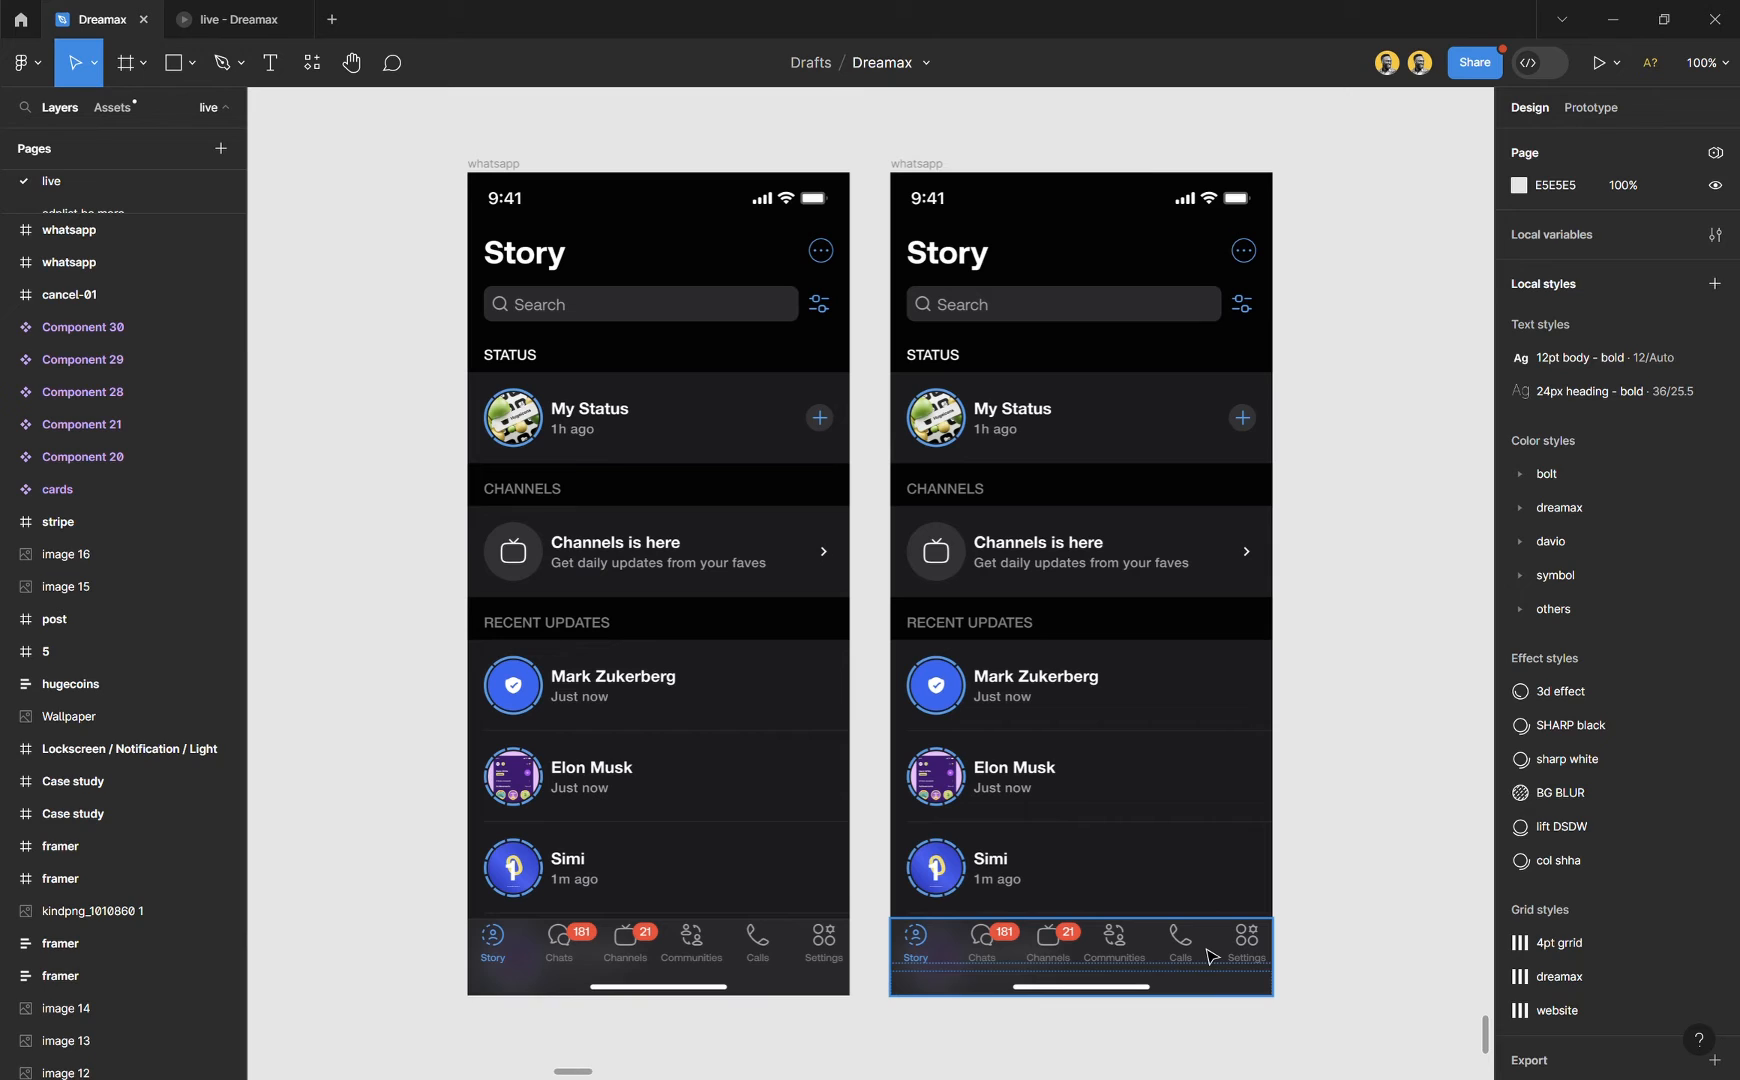
{"action": "left_click", "coordinate": [1082, 949]}
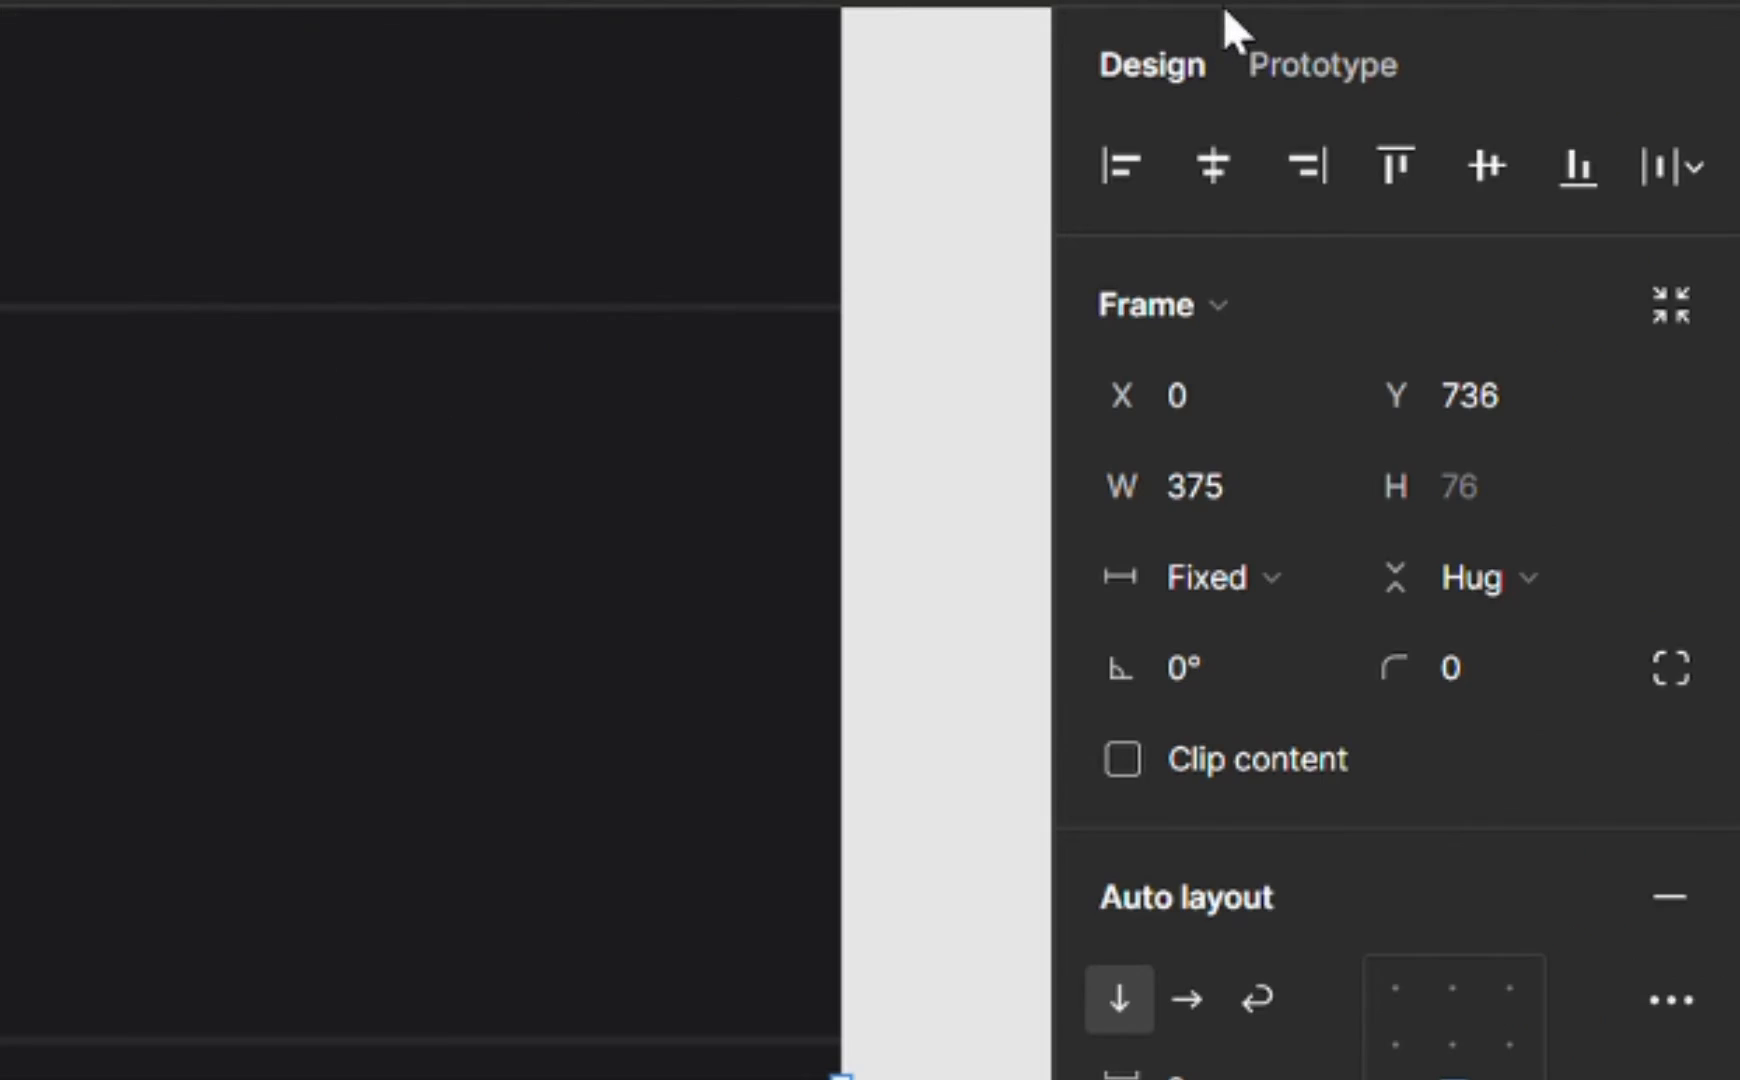
- Show the nav bar's Prototype settings, revealing Scroll behavior set to scroll with parent
{"action": "left_click", "coordinate": [1319, 63]}
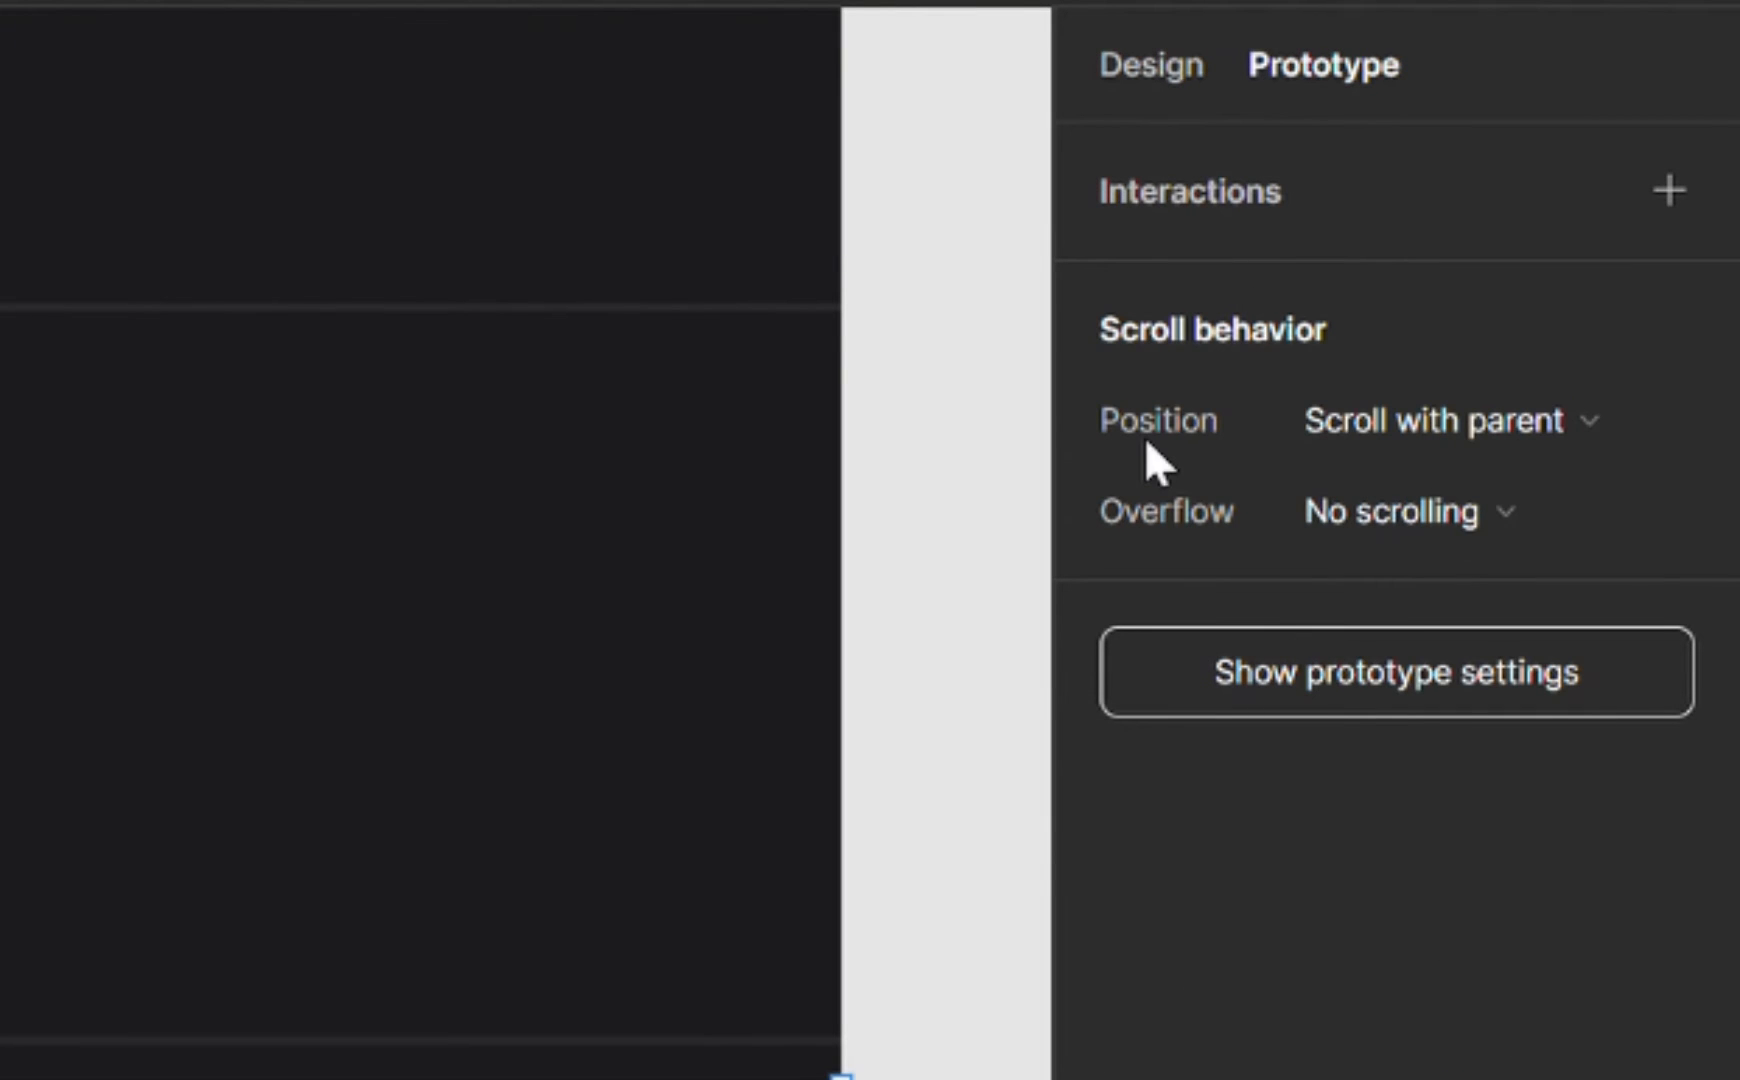
{"action": "mouse_move", "coordinate": [1321, 366]}
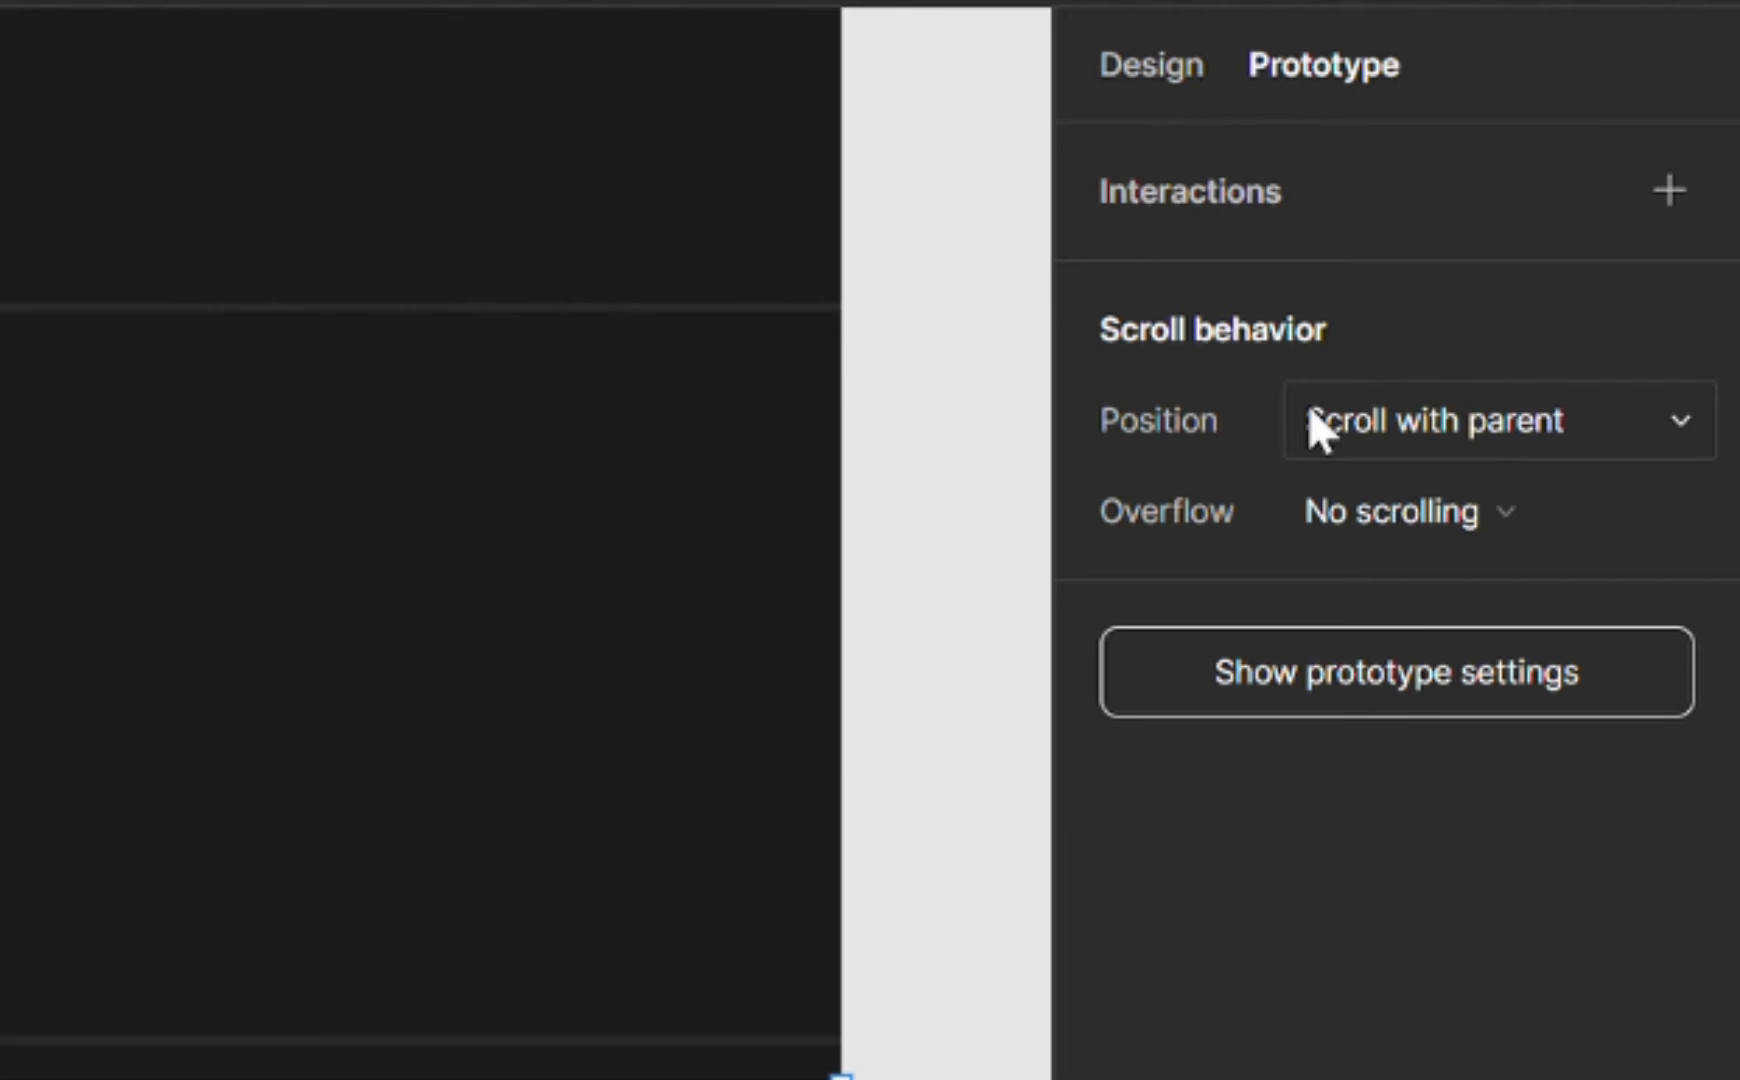
{"action": "mouse_move", "coordinate": [1265, 450]}
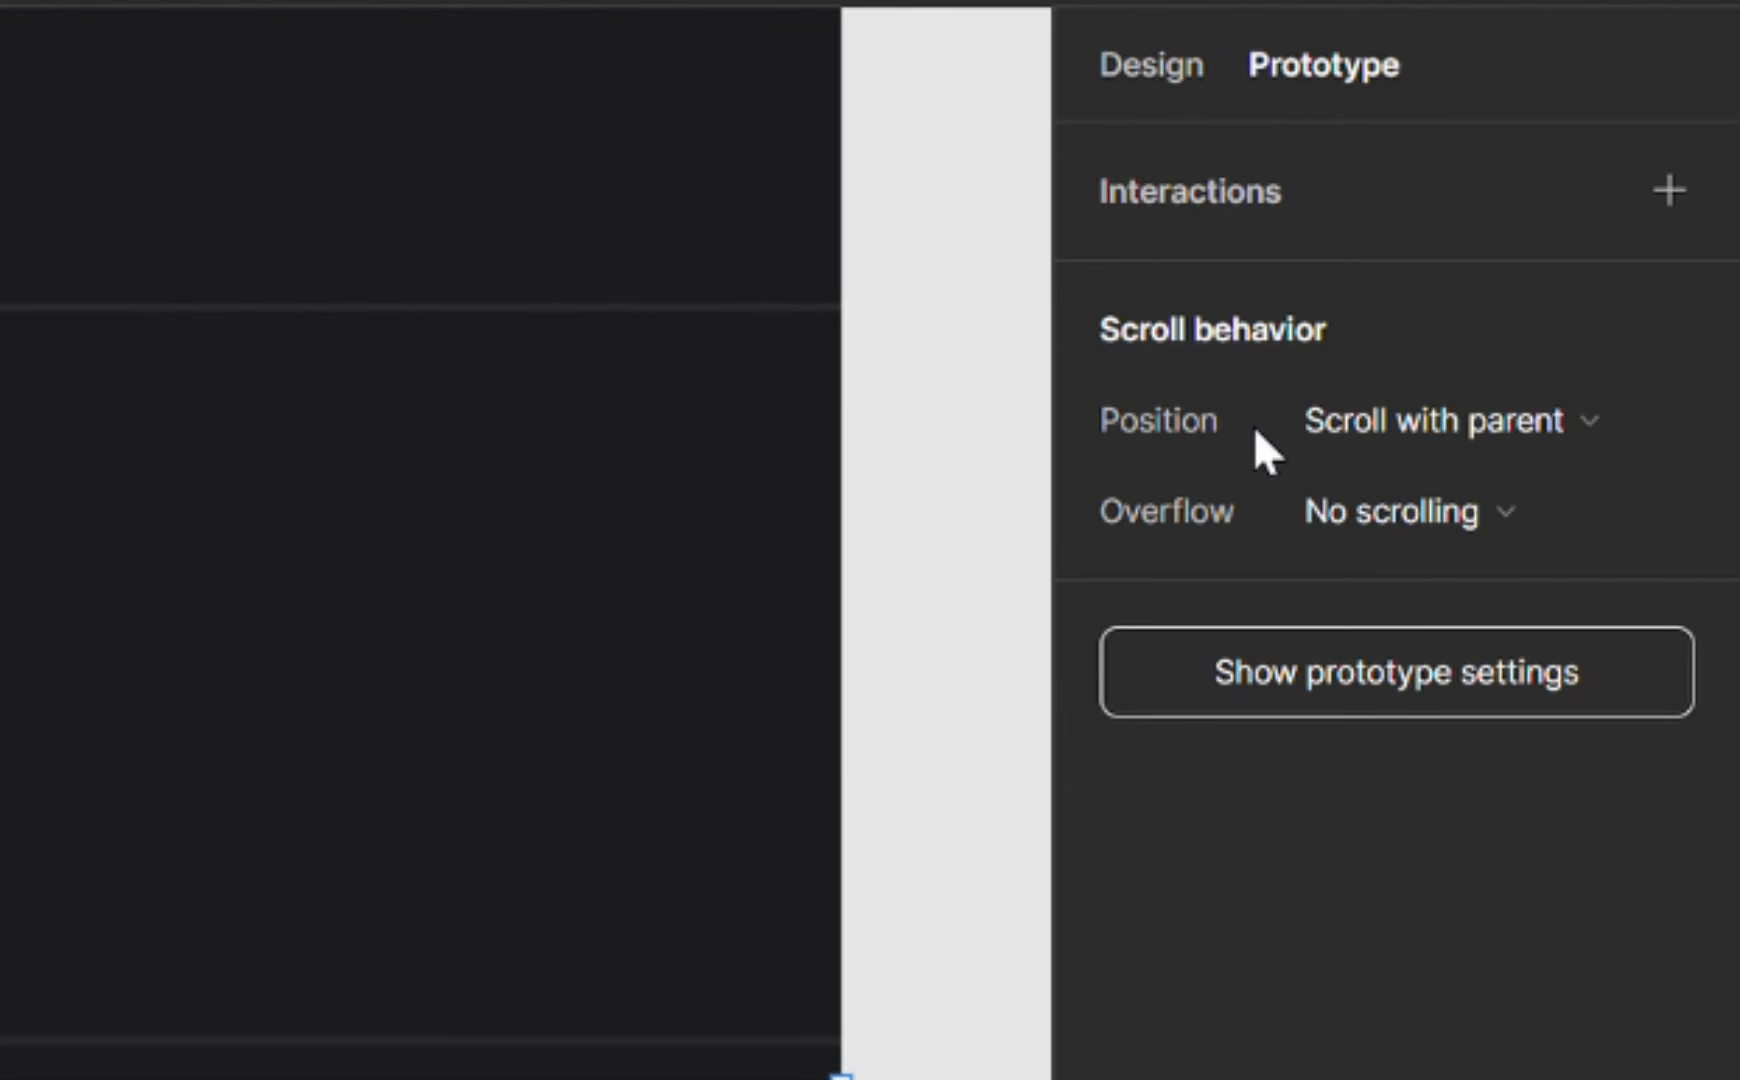
- Set the nav bar's scroll Position to Fixed (stay in place)
{"action": "left_click", "coordinate": [1432, 418]}
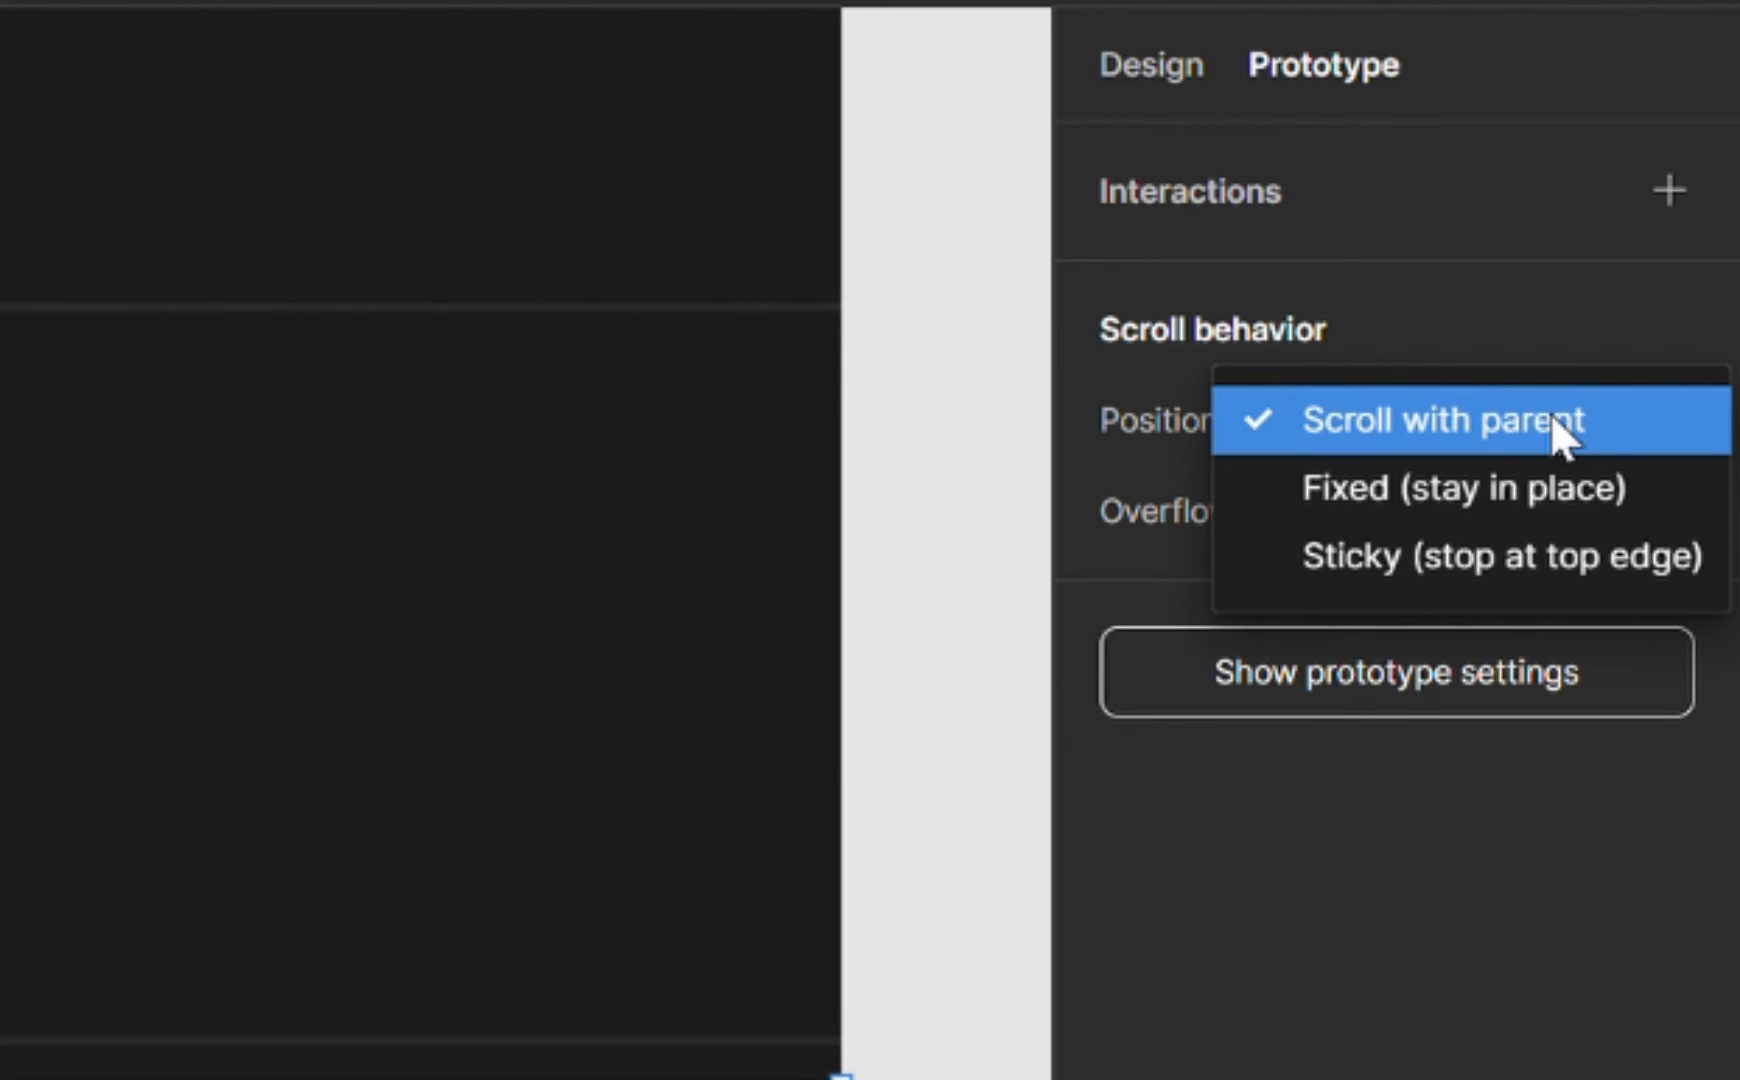
{"action": "mouse_move", "coordinate": [1420, 488]}
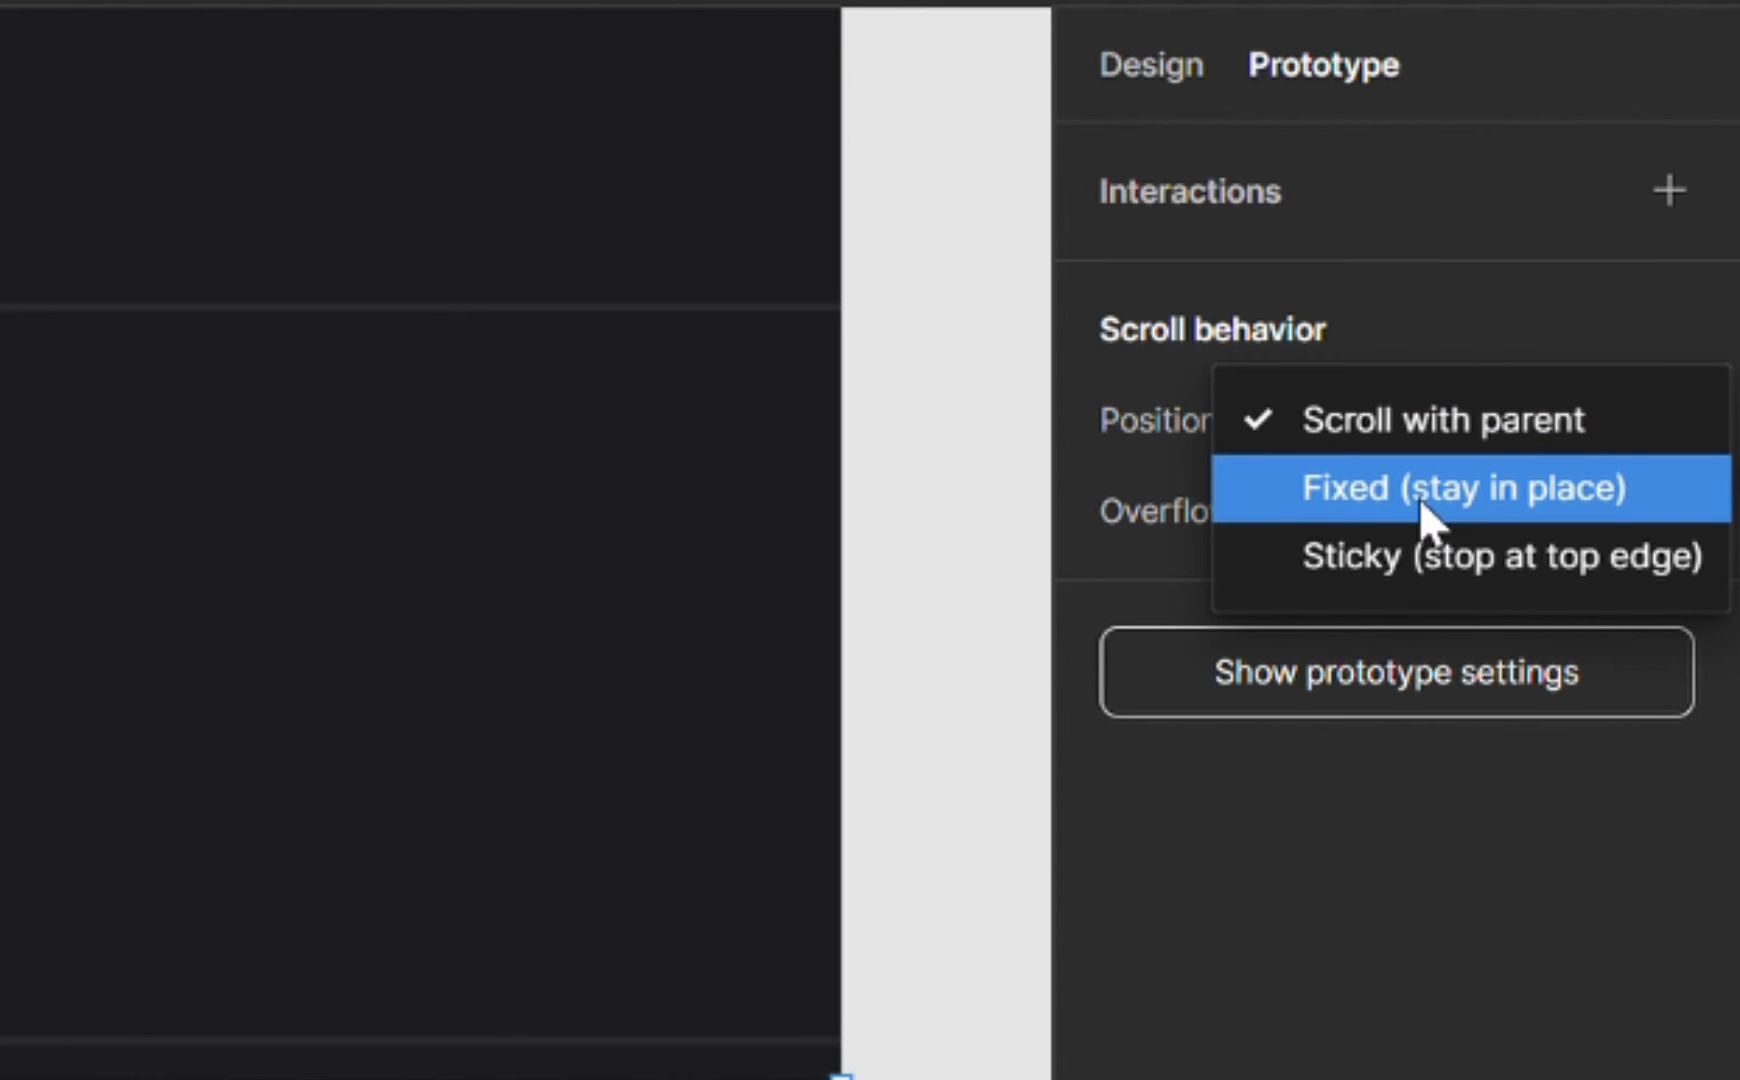
{"action": "left_click", "coordinate": [1463, 487]}
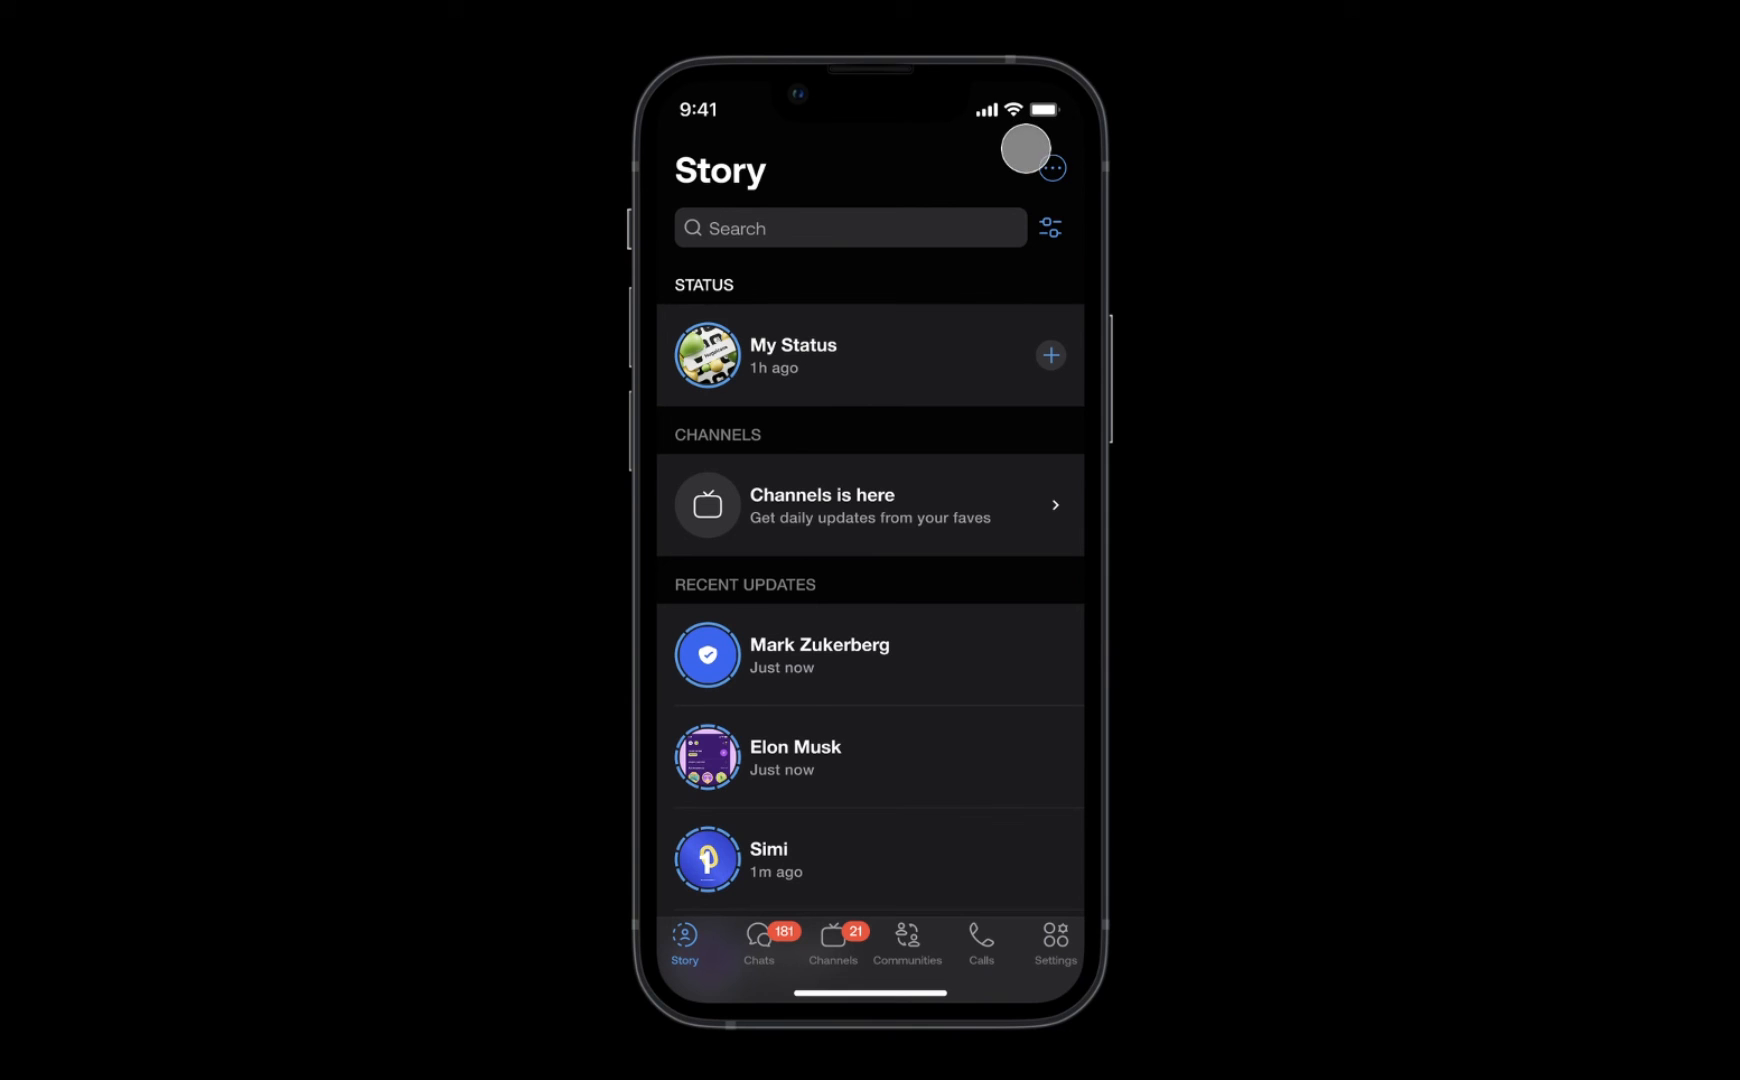
- Scroll the Story list in the prototype preview while the nav bar stays fixed
{"action": "scroll", "scroll_direction": "down", "scroll_amount": 3}
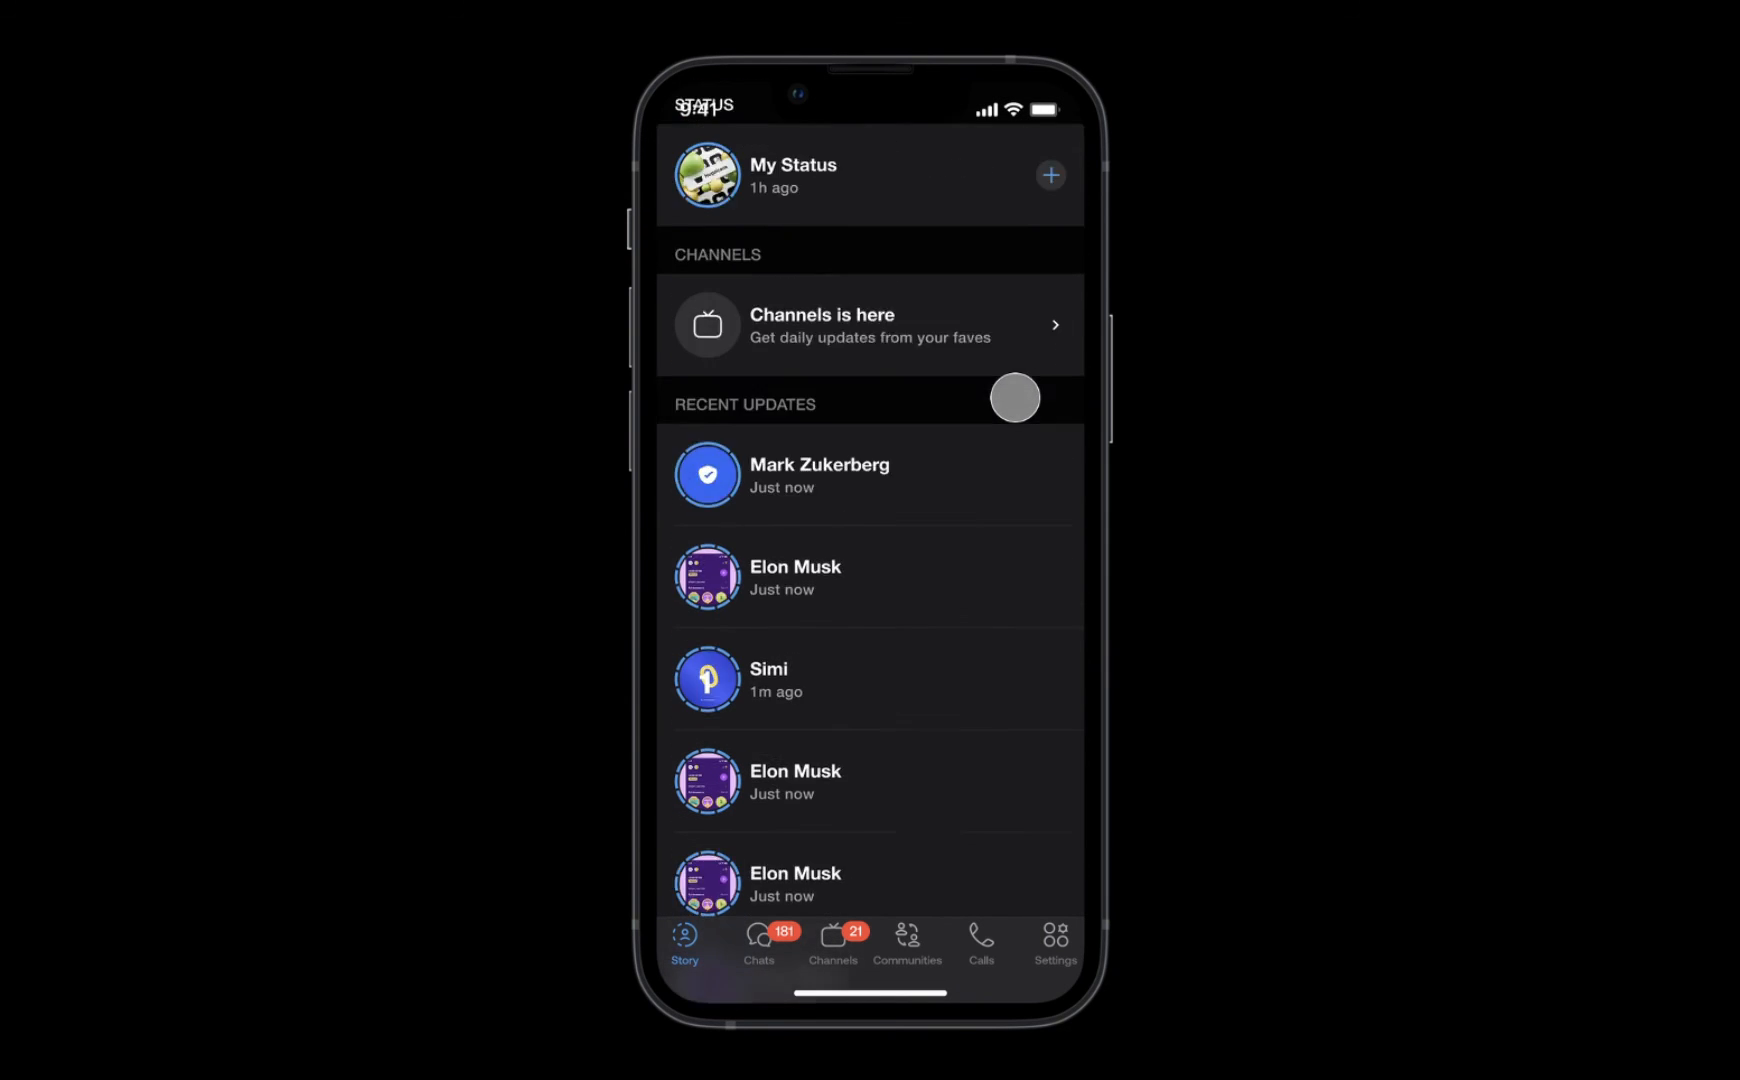